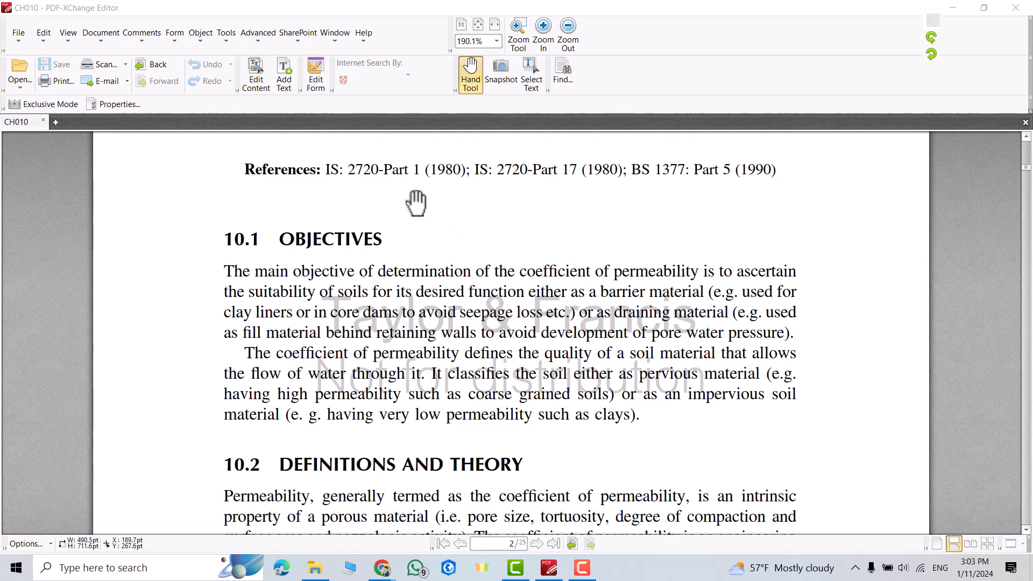
pyautogui.moveTo(409, 201)
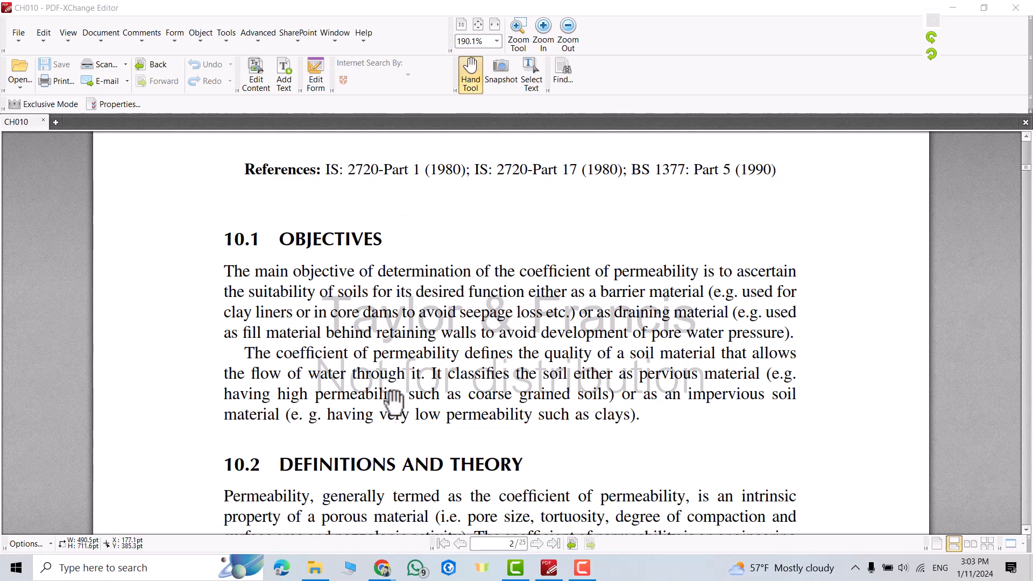
# Step: Scroll CH010 down to the bottom of page 2, past the Definitions and Theory section
pyautogui.scroll(-3)
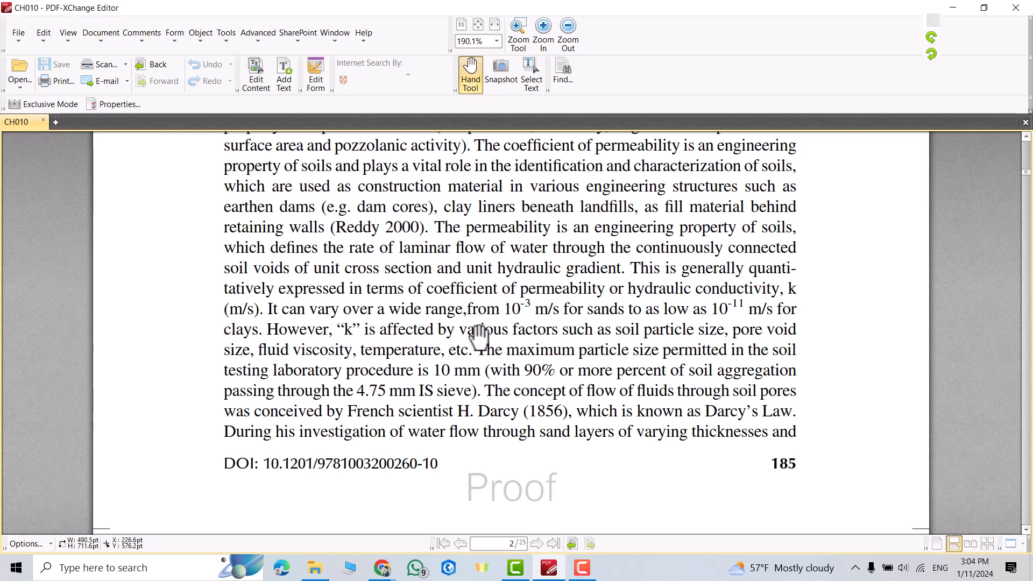
# Step: Open Google Translate Documents in Chrome with Detect language, and browse for a file
pyautogui.click(381, 567)
pyautogui.write('g')
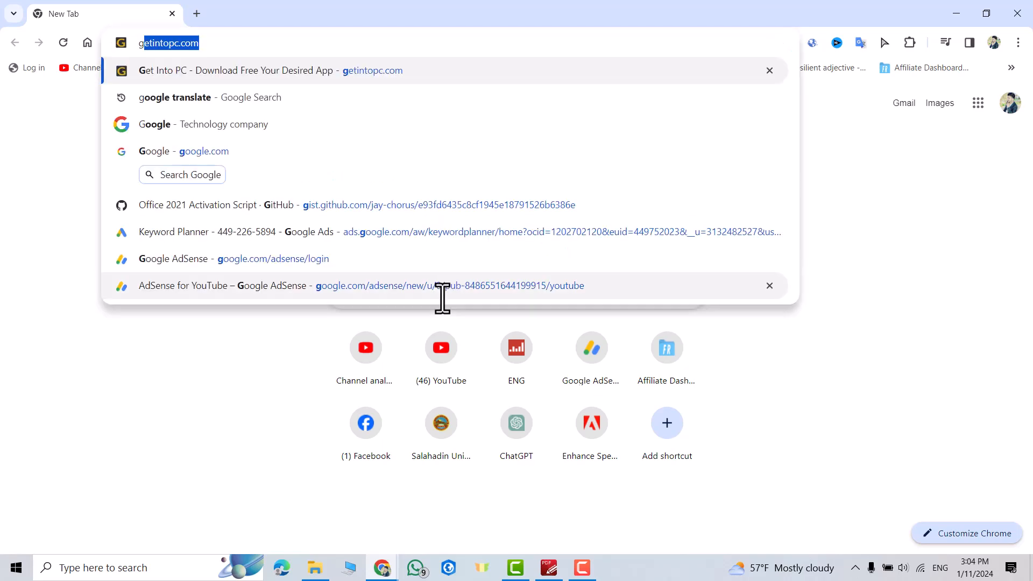
pyautogui.click(174, 97)
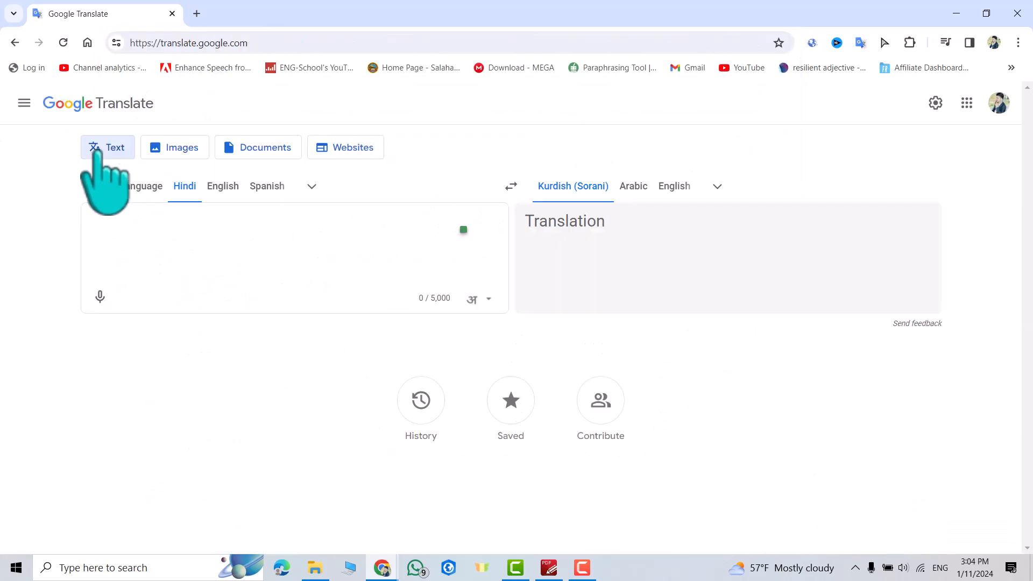
pyautogui.click(257, 147)
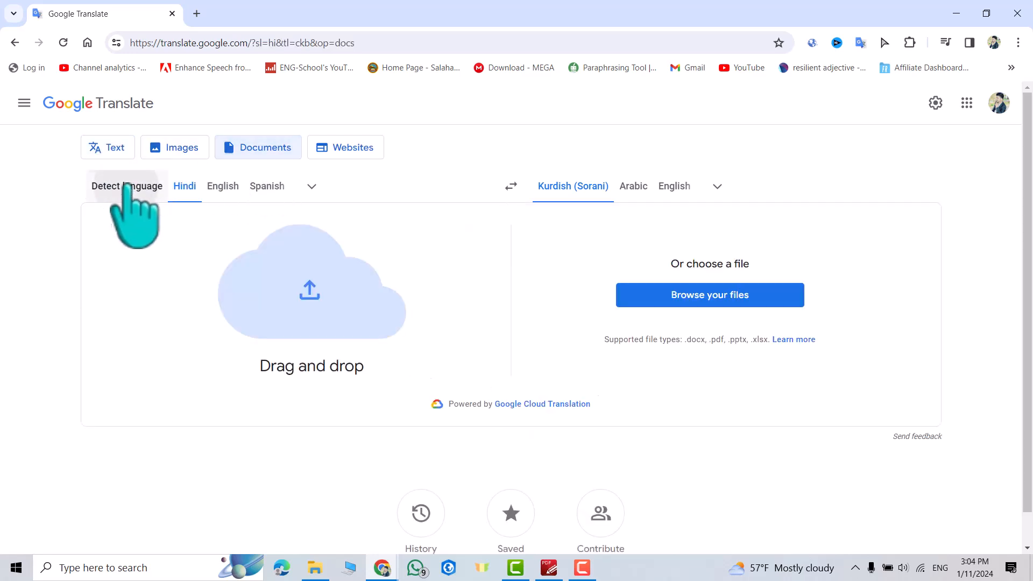
pyautogui.click(126, 185)
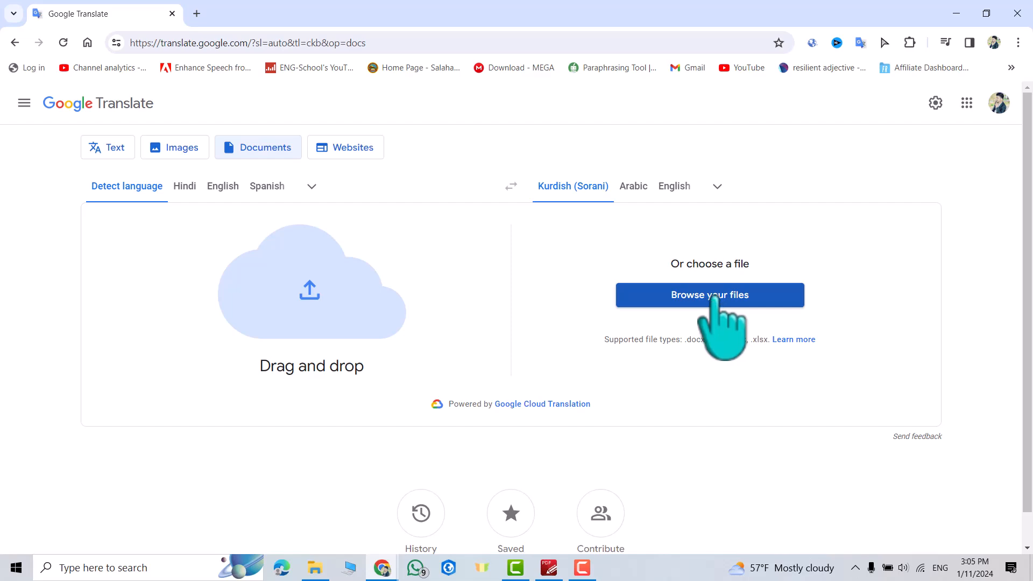
pyautogui.click(709, 295)
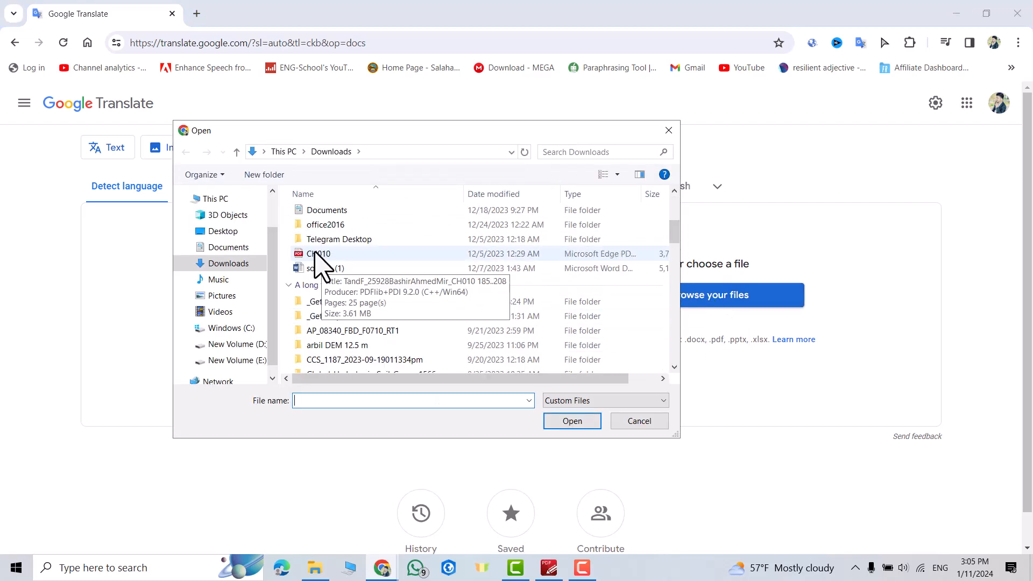
# Step: Upload CH010.pdf from Downloads and show the list of target languages
pyautogui.click(318, 253)
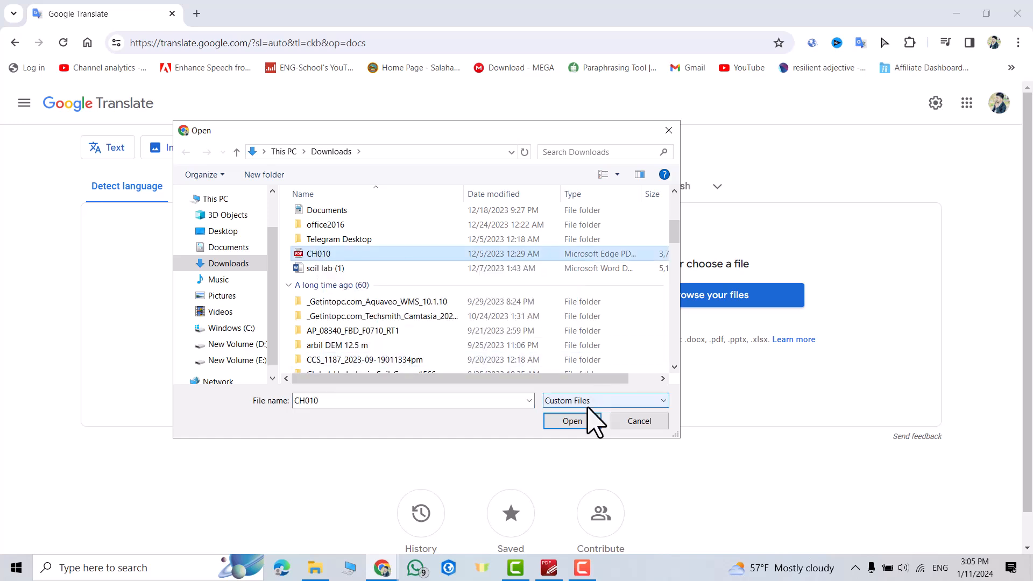
pyautogui.click(572, 421)
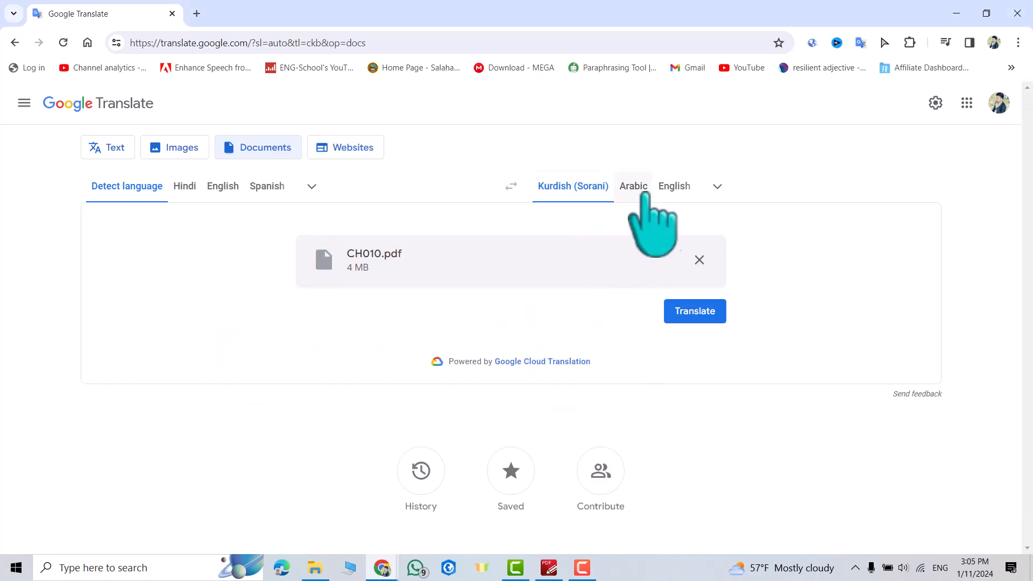
pyautogui.click(716, 185)
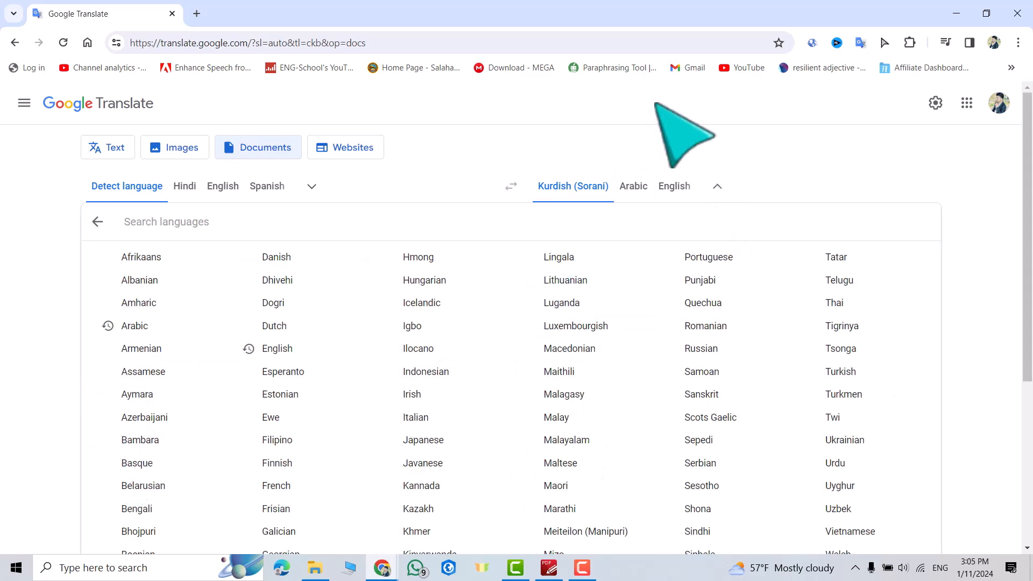
# Step: Set the target language to Arabic and translate CH010.pdf
pyautogui.click(633, 186)
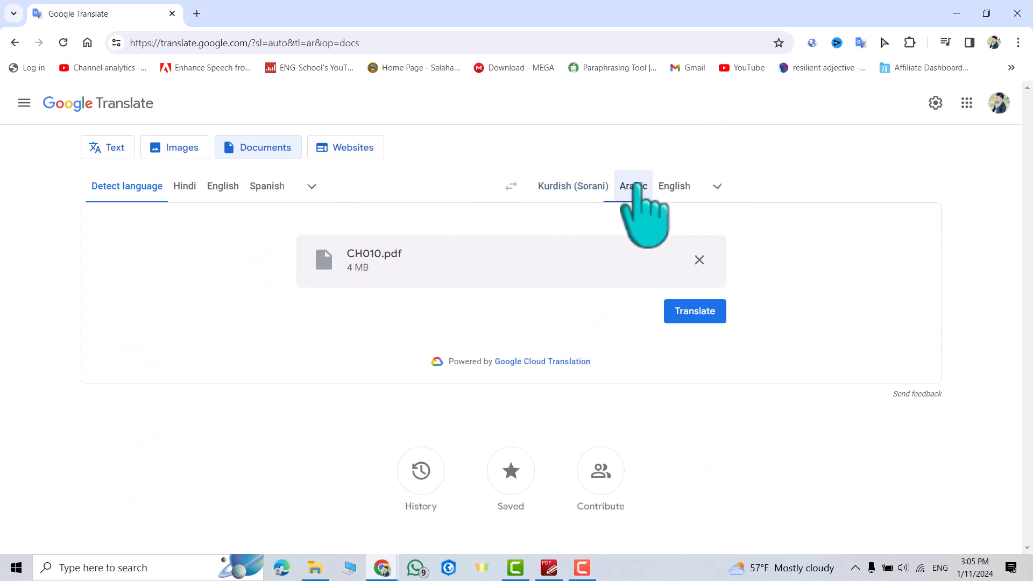
pyautogui.click(695, 311)
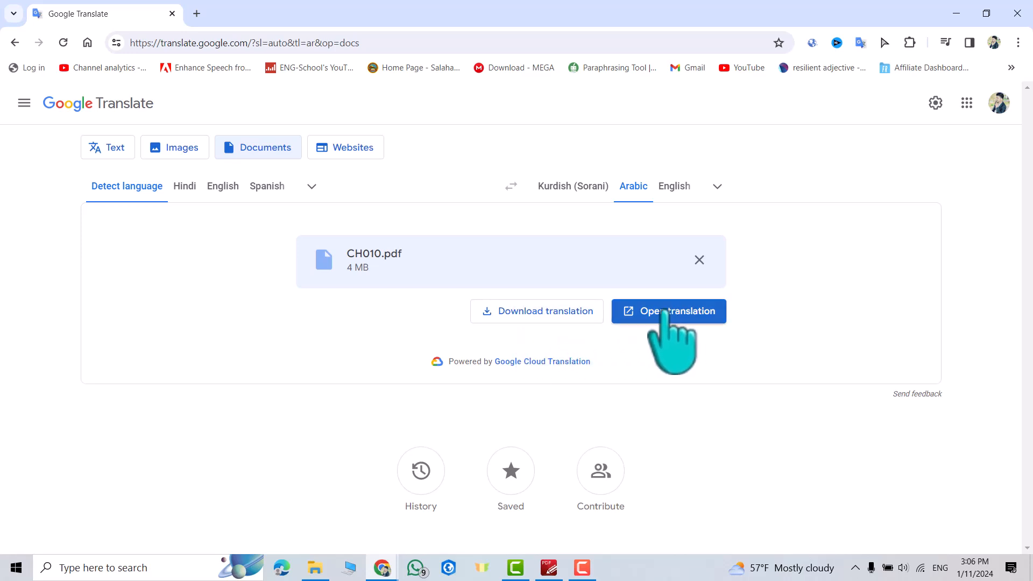
# Step: Open the Arabic CH010 translation in a new tab and zoom to 195%
pyautogui.click(667, 311)
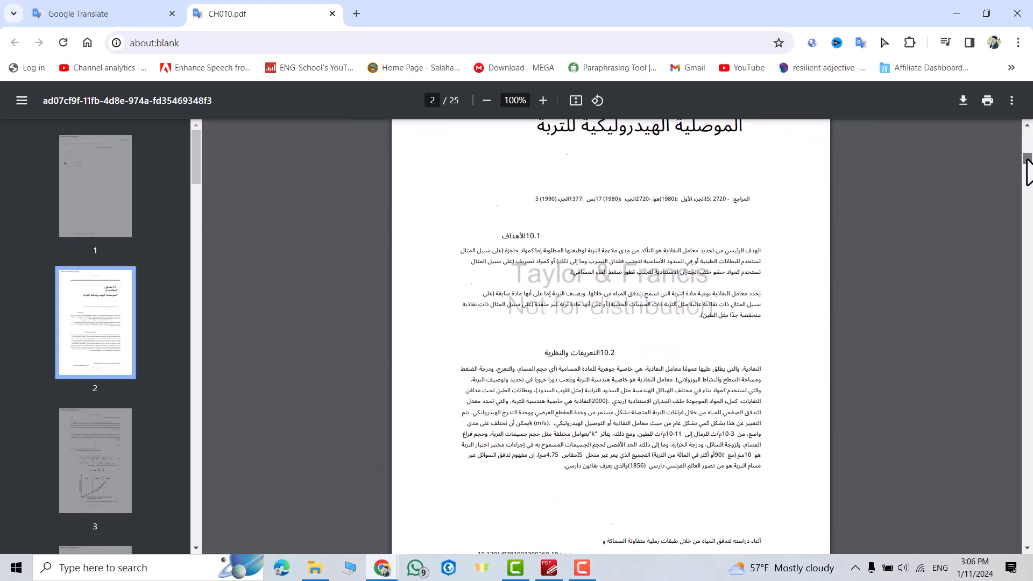
pyautogui.click(542, 100)
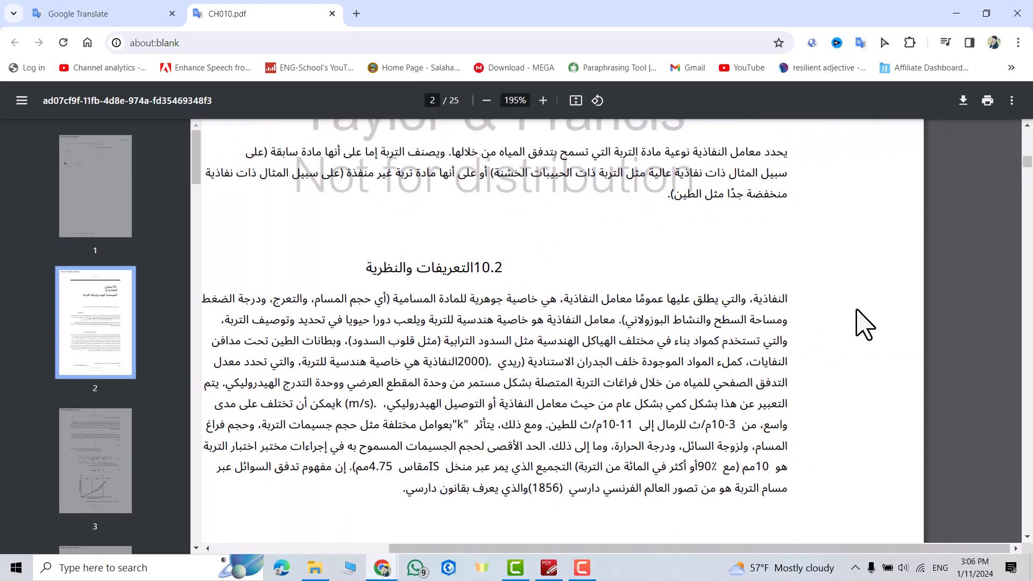